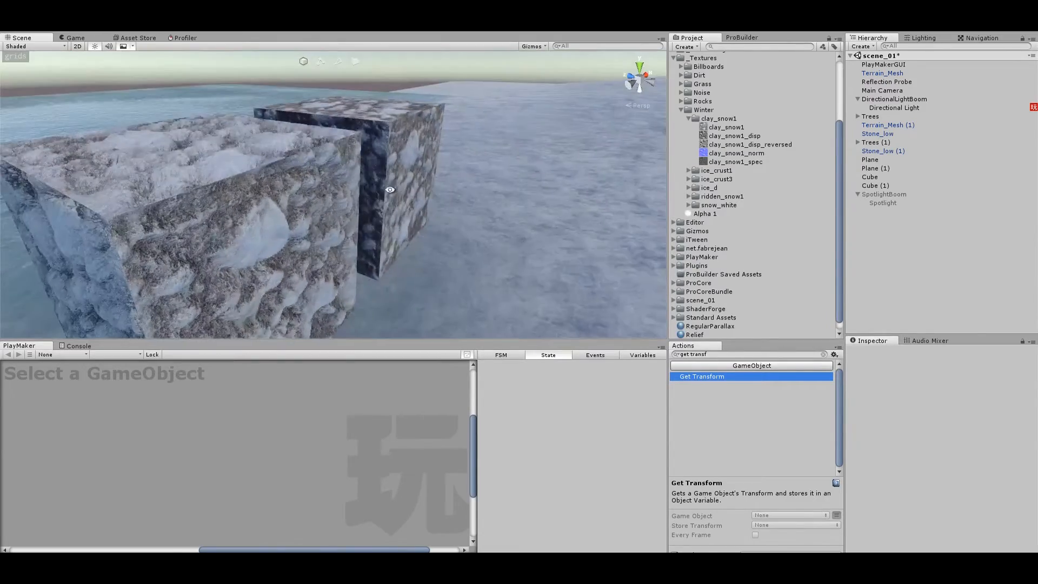
Step: Orbit around the snow cubes and select the relief-shaded cube to reach its Relief shader
drag(390, 189, 433, 180)
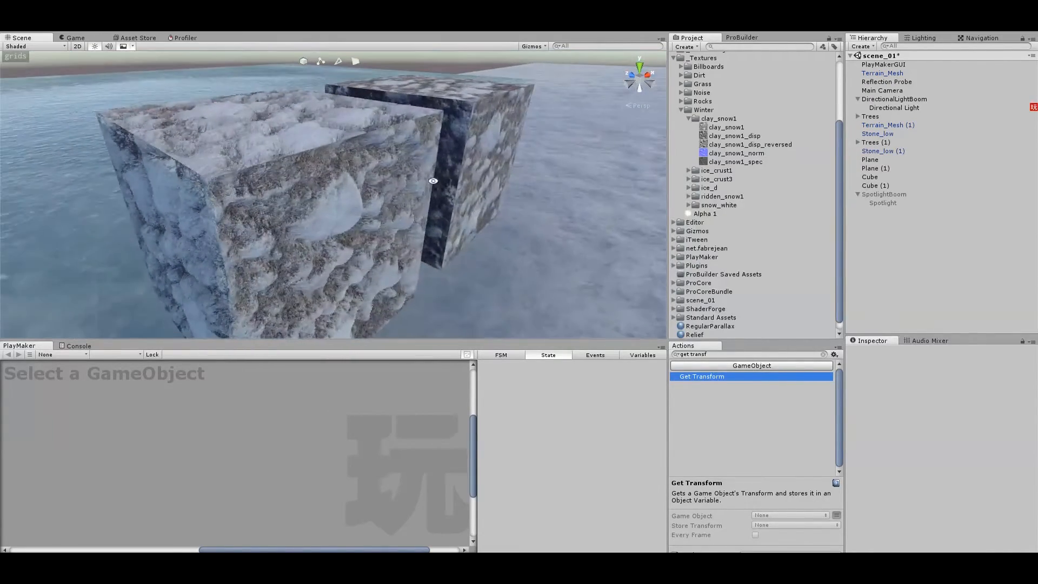
drag(433, 181, 292, 191)
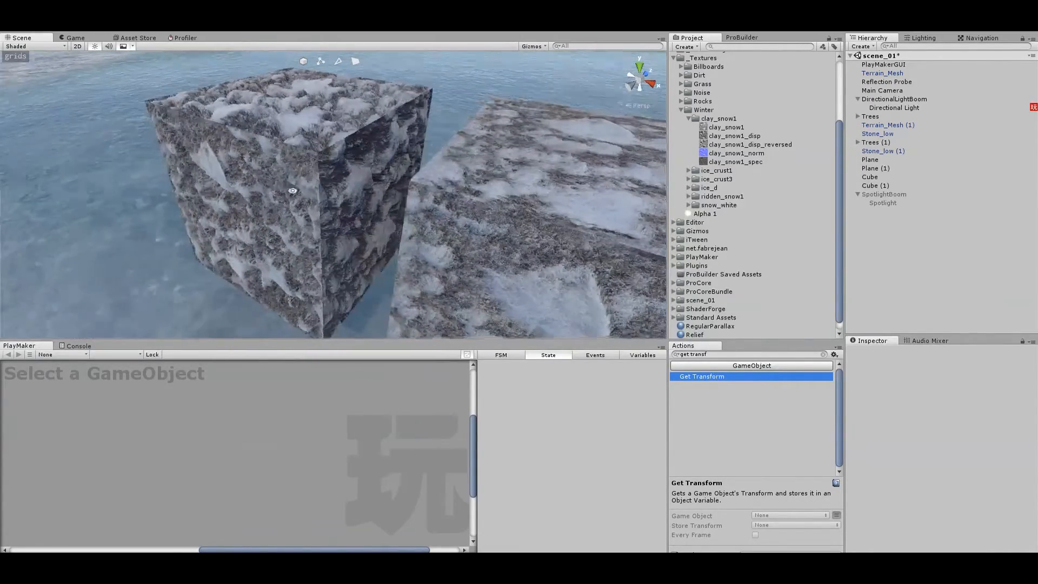
click(694, 334)
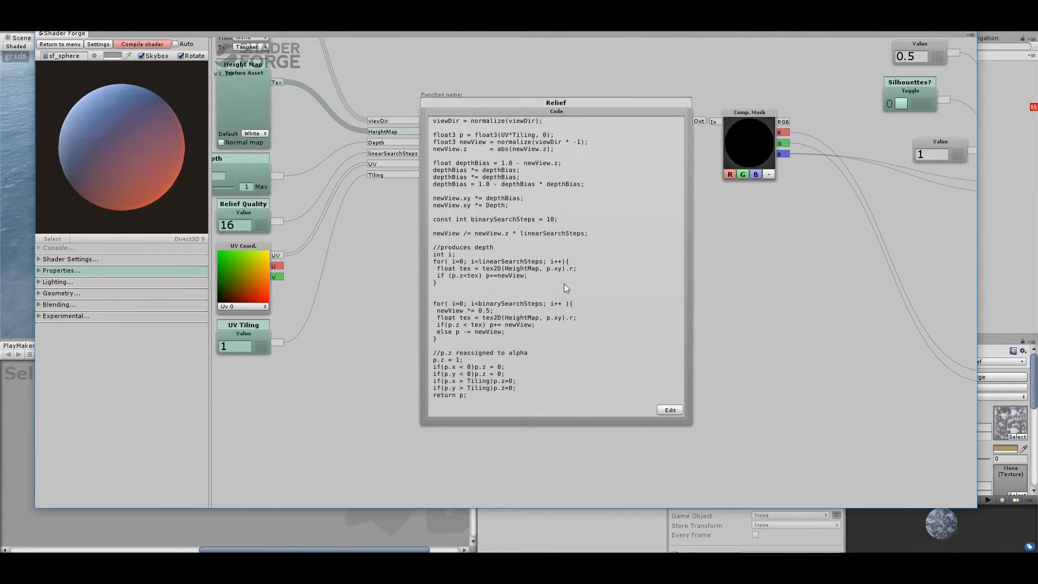
Step: Close Shader Forge and scroll to the Relief material's depth, quality and silhouette settings
click(670, 410)
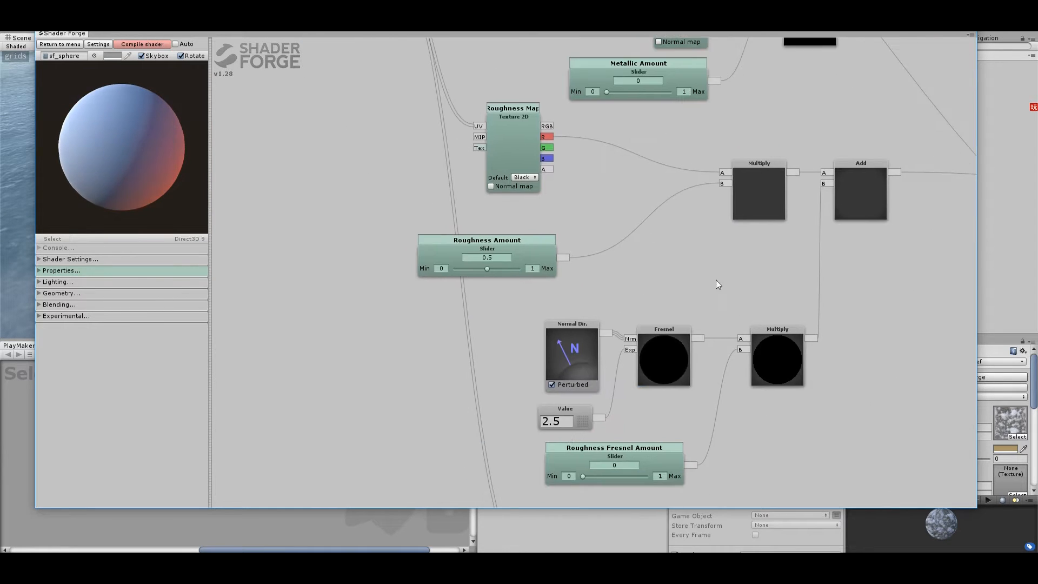
scroll(down, 3)
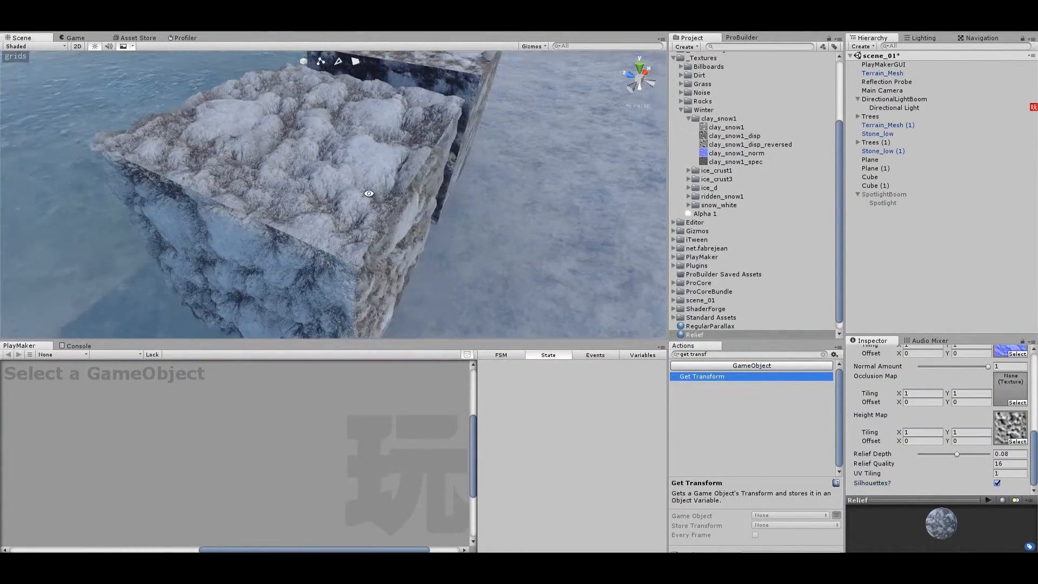
Step: Clear the Height Map slot and uncheck Silhouettes, orbiting to compare shadows and edges
drag(369, 194, 399, 111)
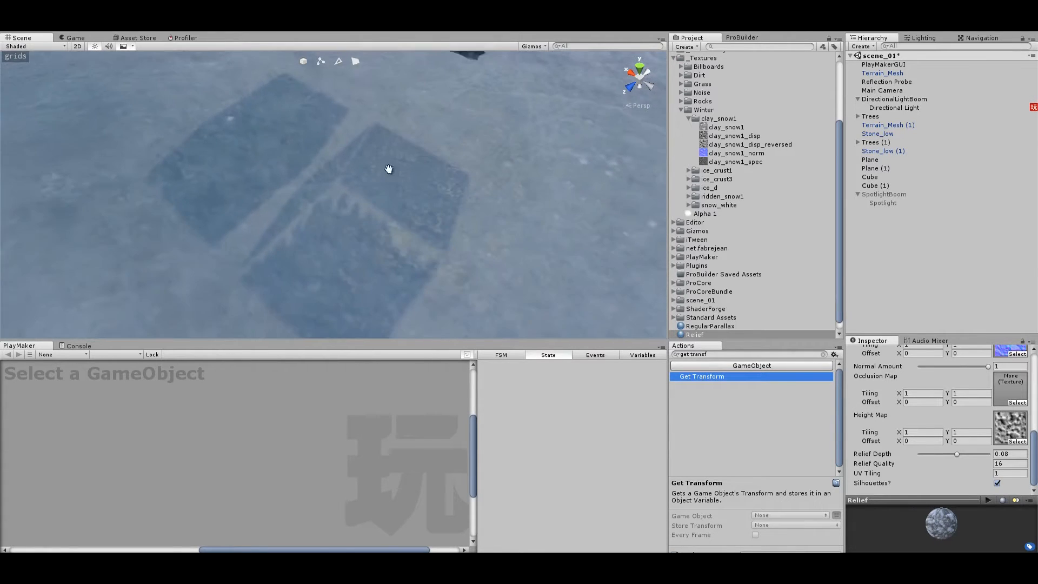
drag(388, 169, 385, 144)
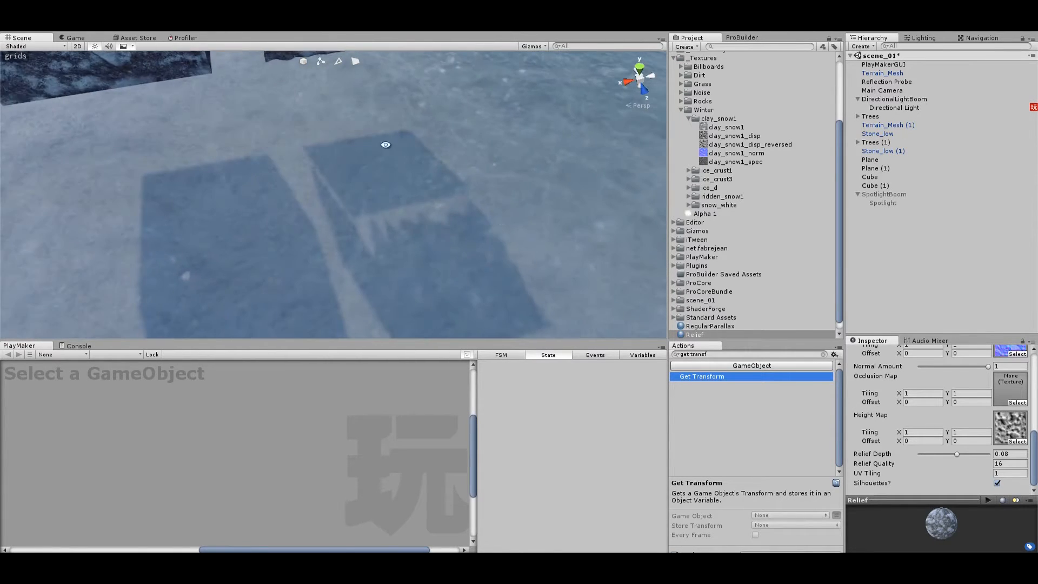
click(996, 483)
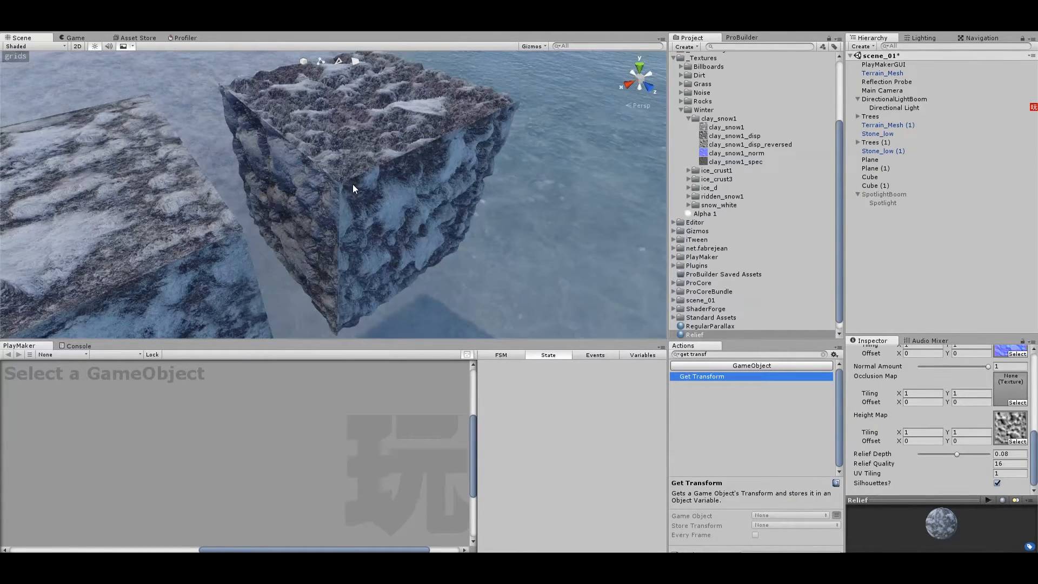
mouse_move(392, 237)
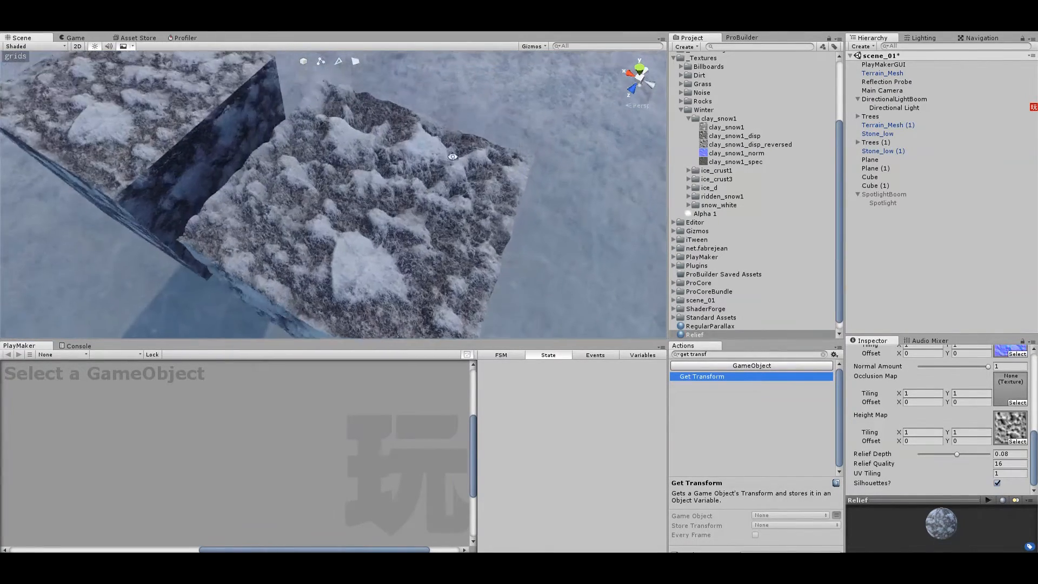
drag(451, 156, 260, 163)
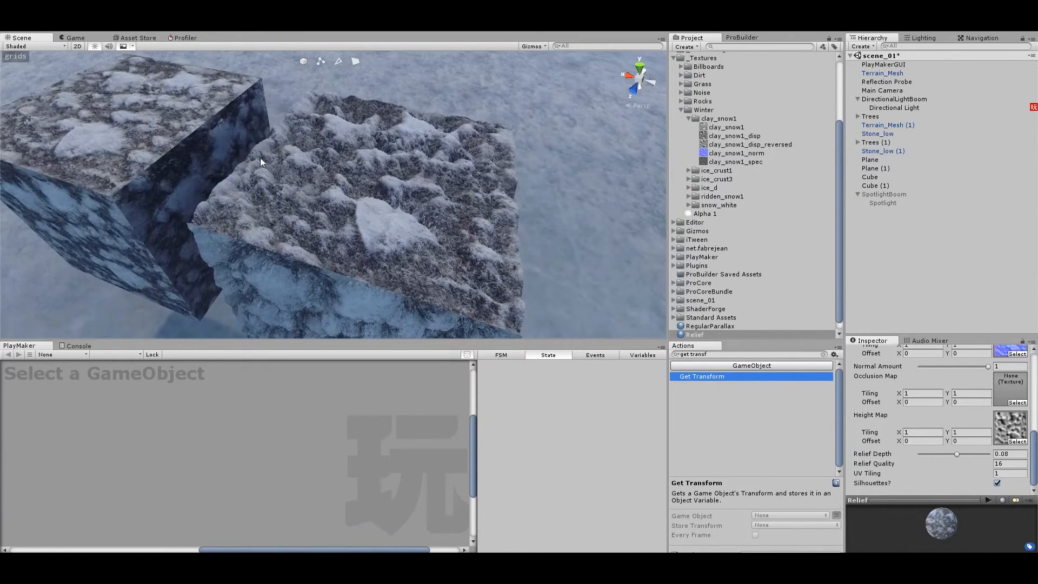
click(996, 483)
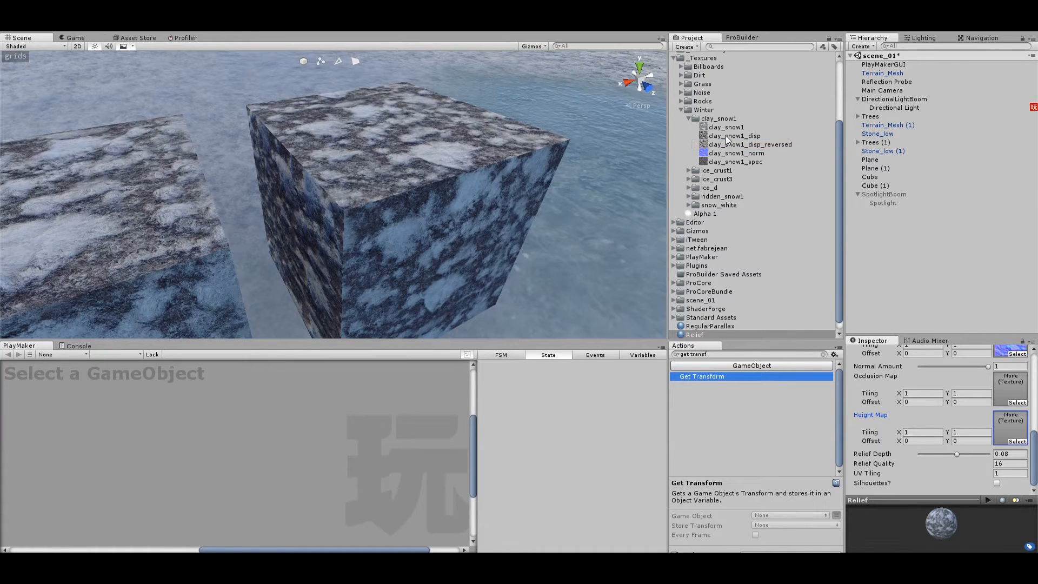
Step: Reassign the snow Height Map and try several Relief Depth values, settling near -0.03
click(734, 136)
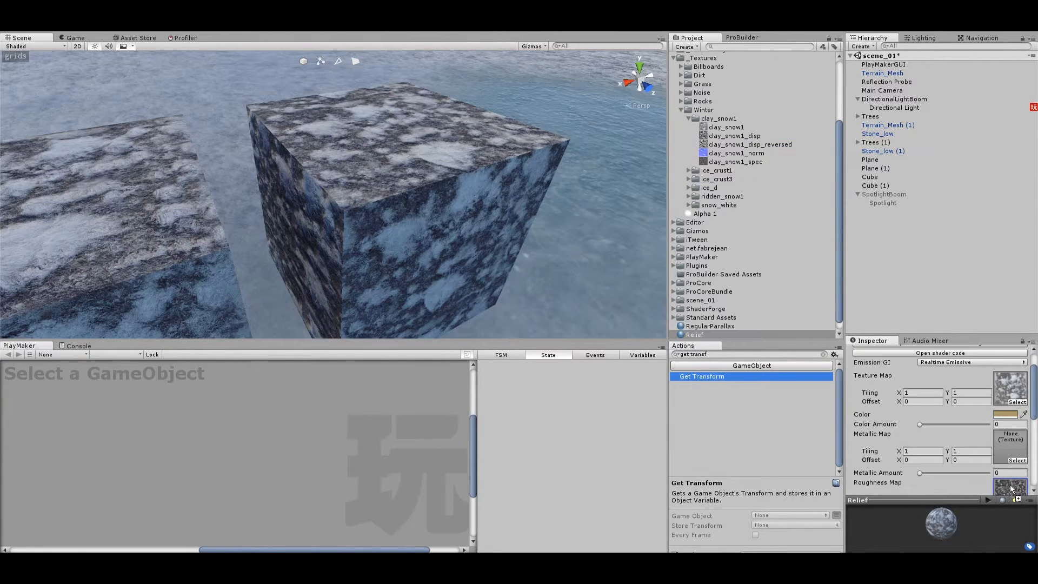
scroll(down, 3)
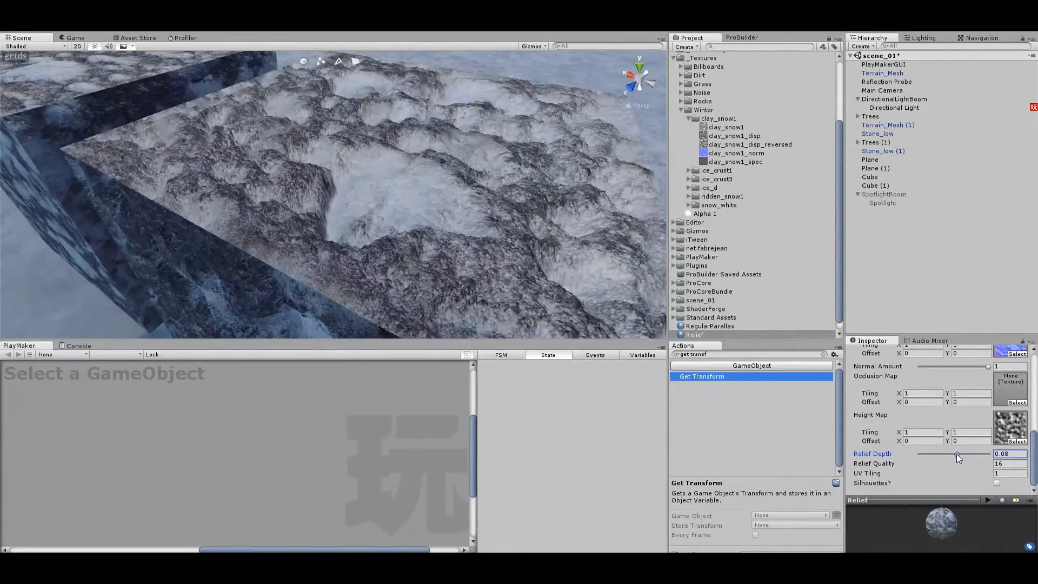
drag(940, 454, 956, 454)
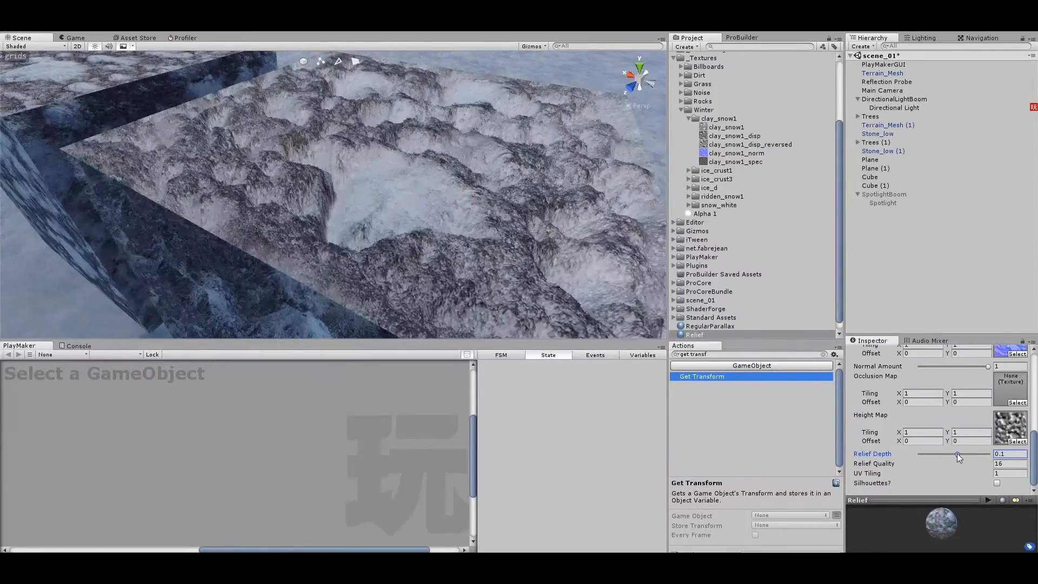
drag(960, 454, 956, 453)
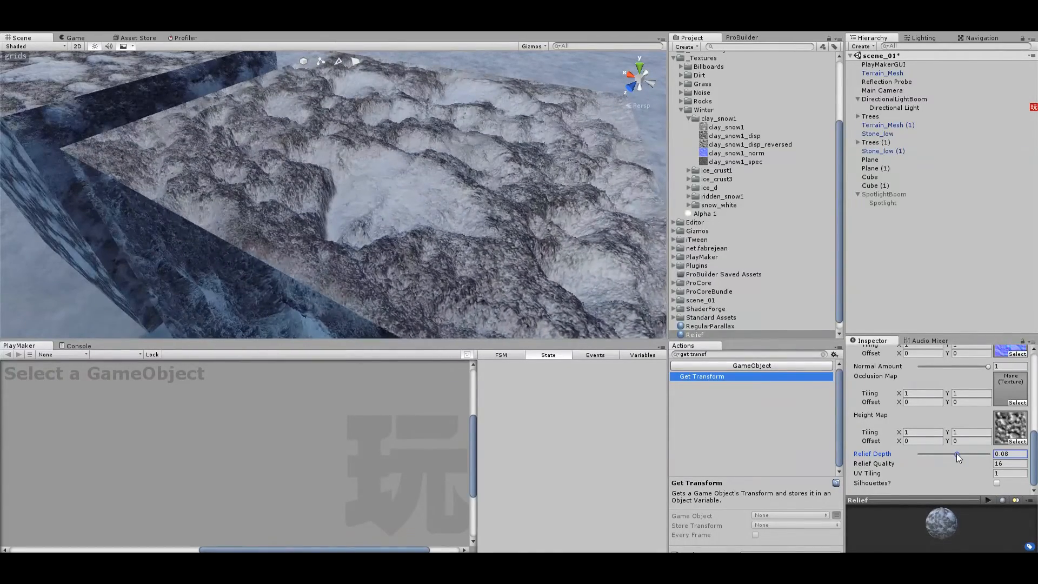
drag(958, 455, 952, 455)
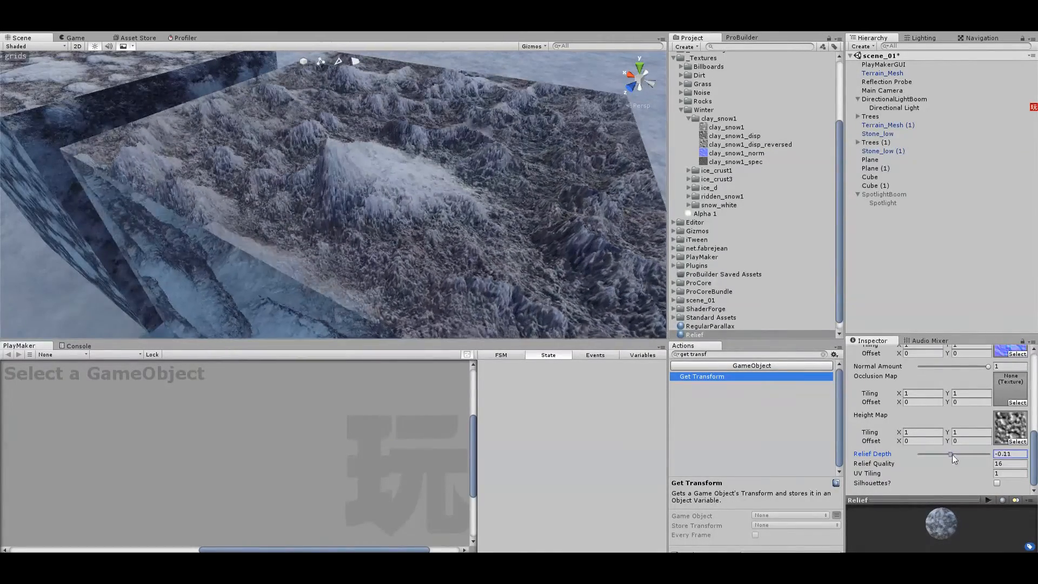
drag(953, 457, 956, 457)
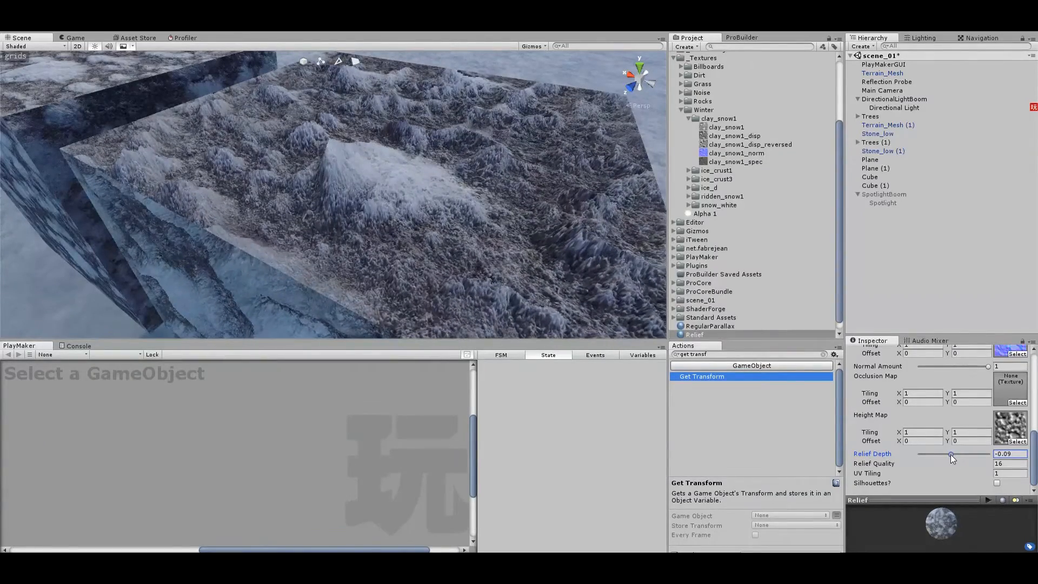
drag(952, 454, 953, 454)
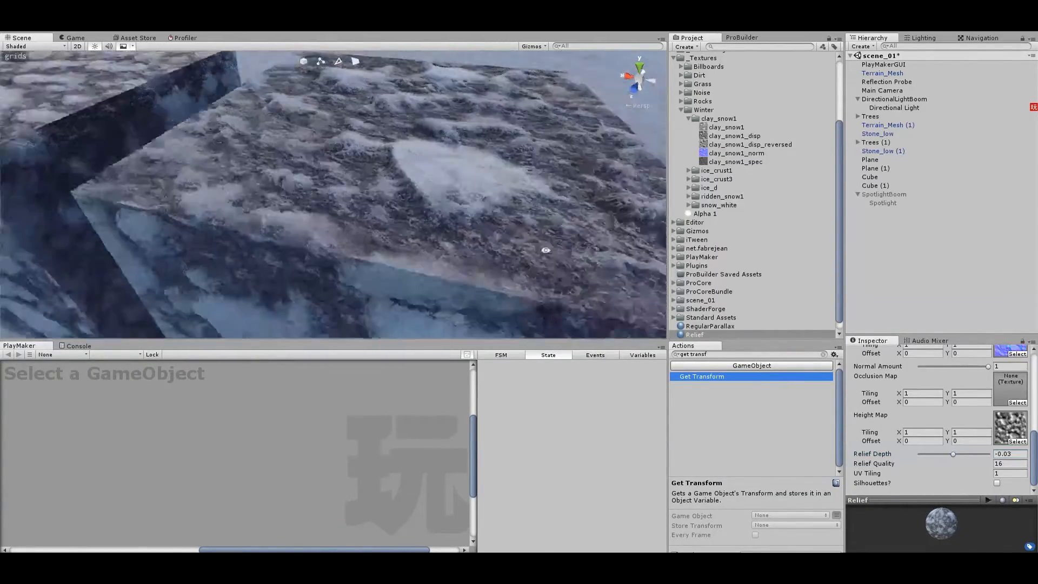
click(1007, 453)
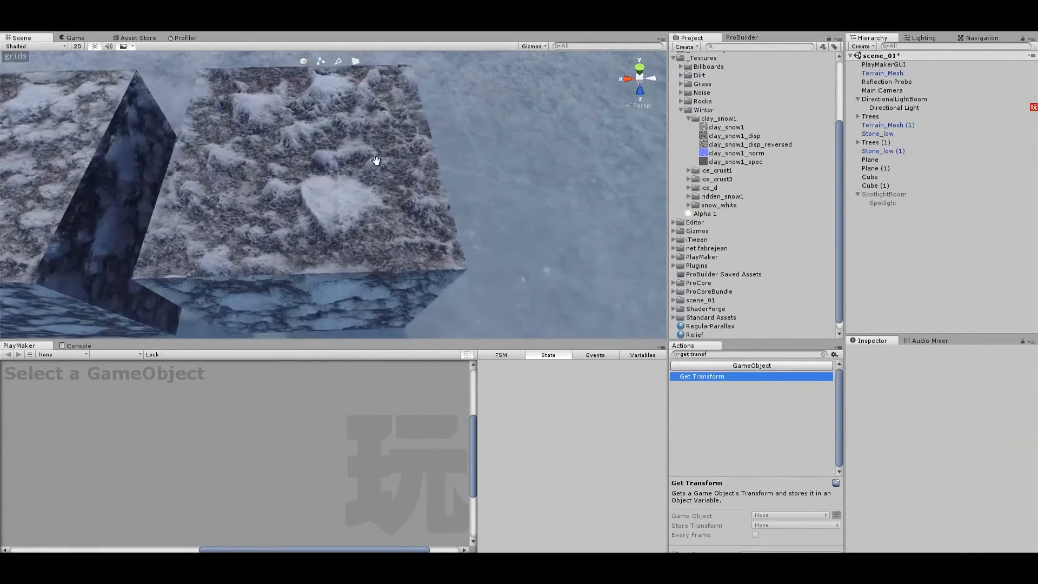
Step: Set Relief Depth to 0.08 and orbit to inspect the deep snow mounds on top
drag(377, 161, 404, 273)
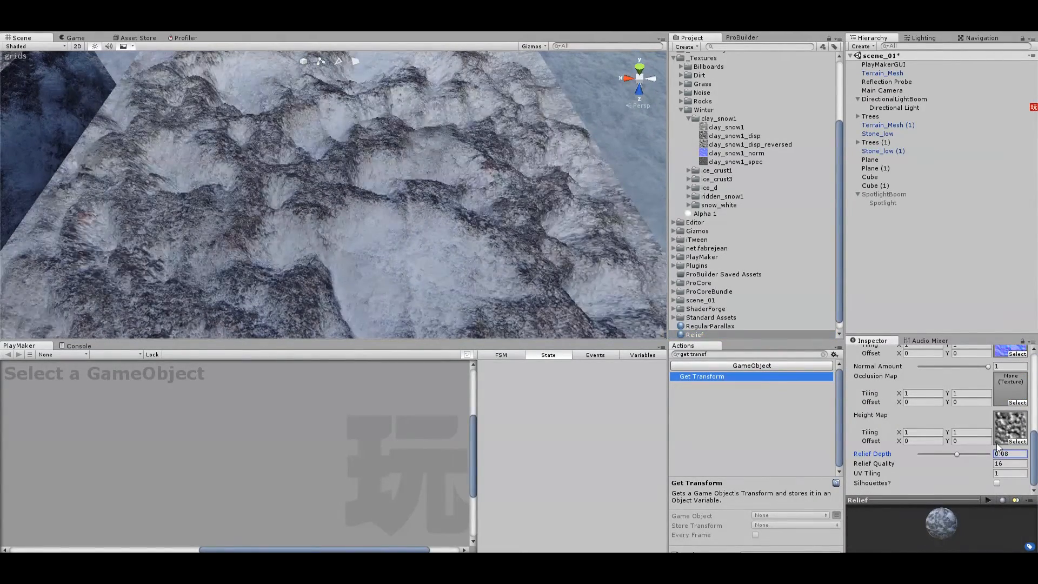
click(734, 136)
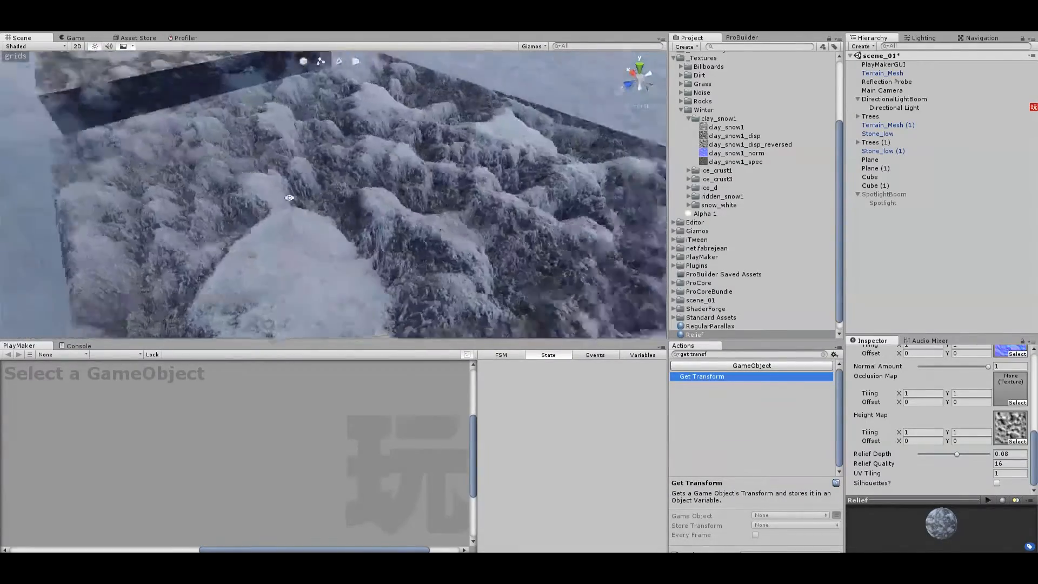
drag(990, 366, 951, 366)
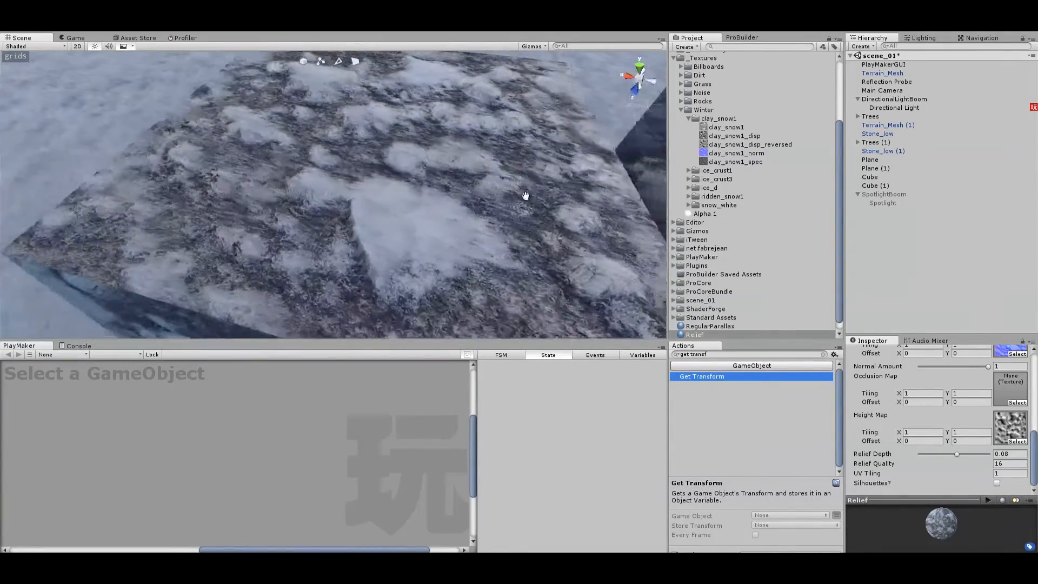
drag(525, 195, 439, 223)
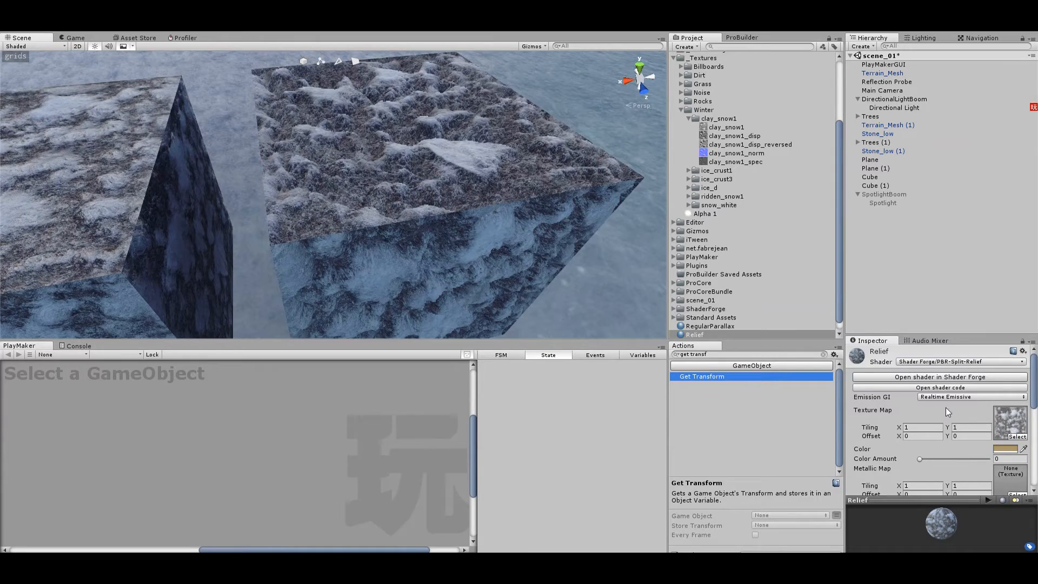
scroll(down, 3)
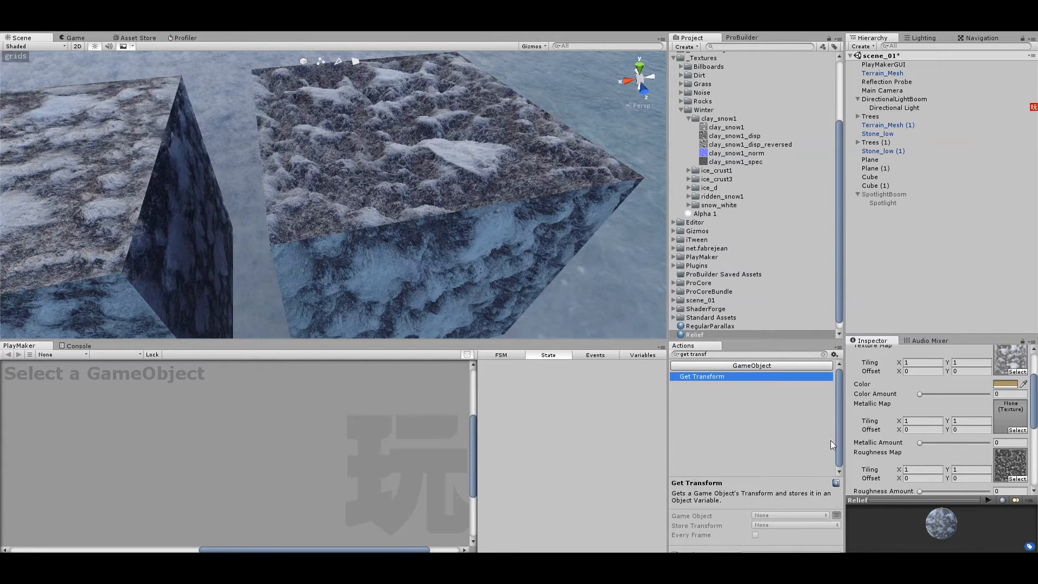
scroll(down, 3)
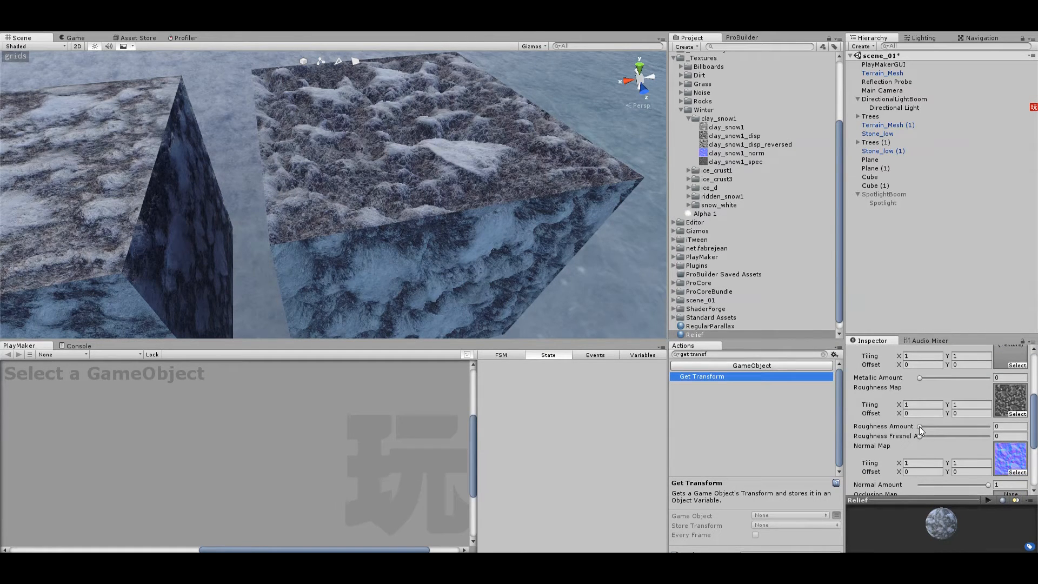